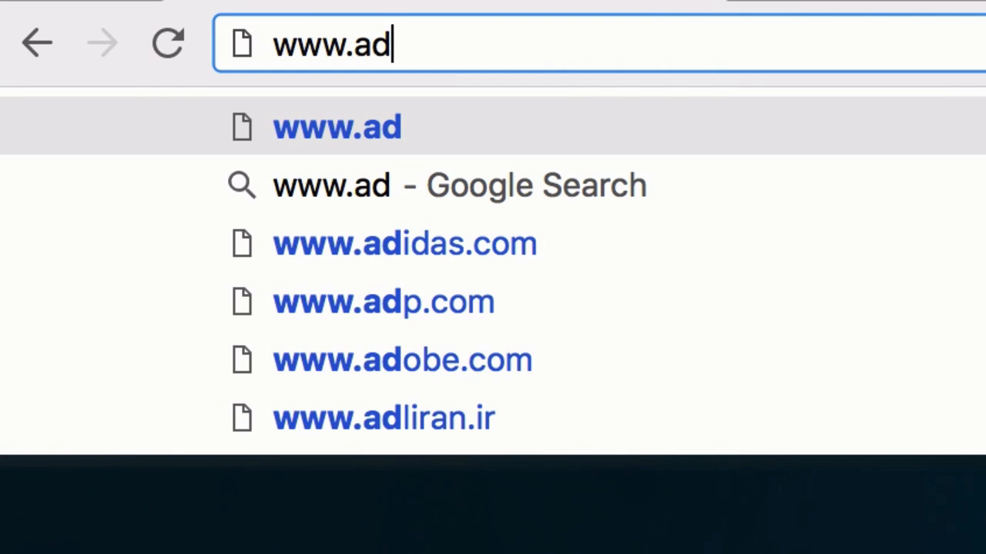
type("obe.com")
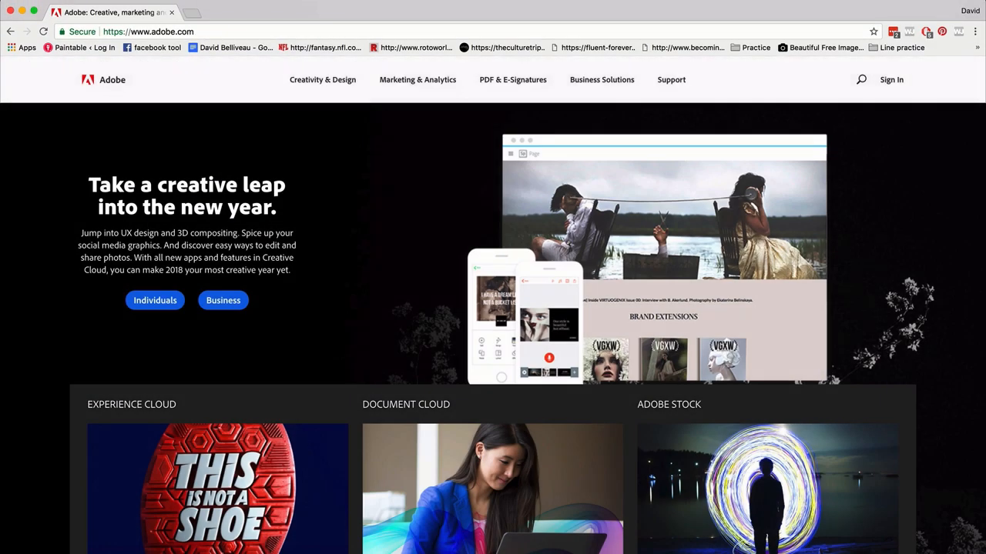
left_click(322, 79)
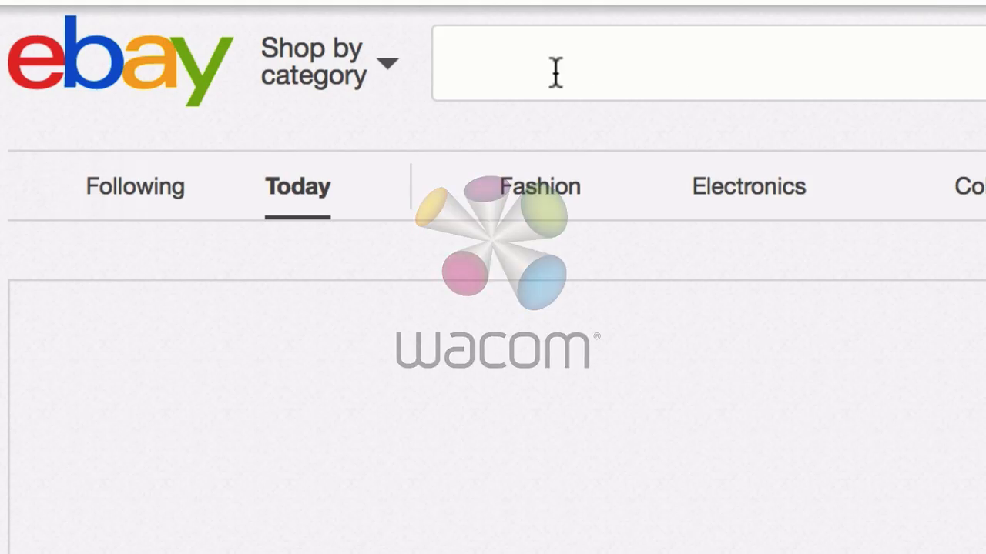
Step: Search eBay for 'pre-owned wacom intuos art' and scroll through the used listings
type("pre-owned wacom intuos art")
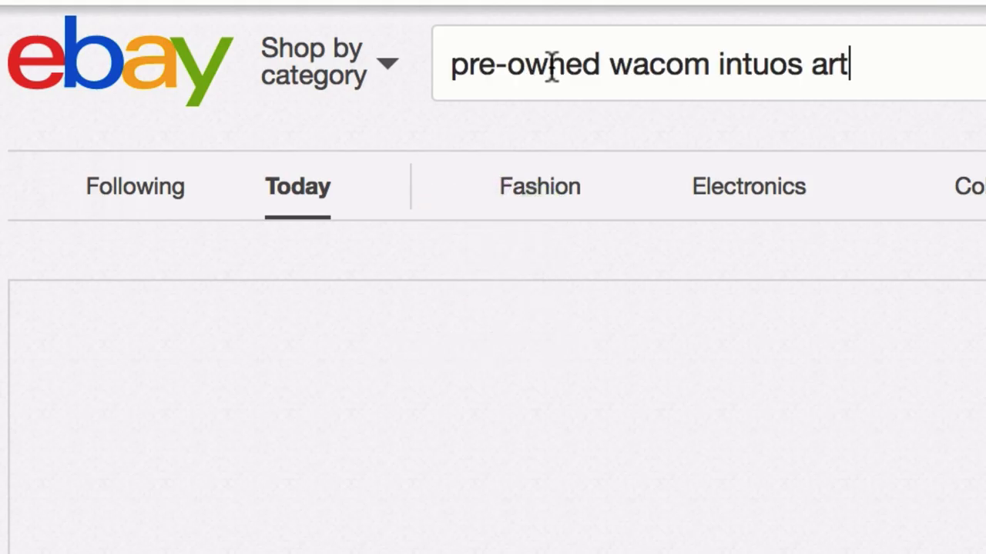
key("Return")
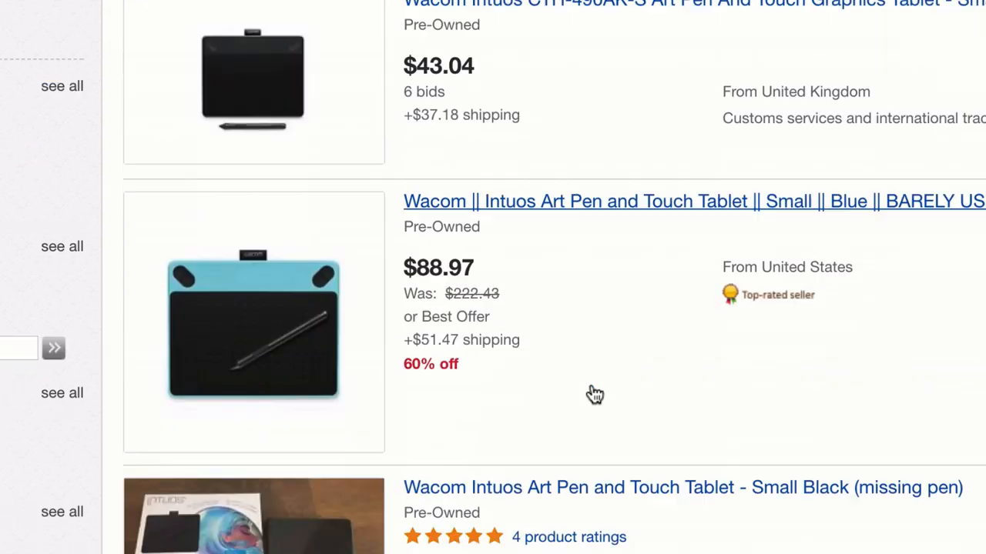
scroll("down", 3)
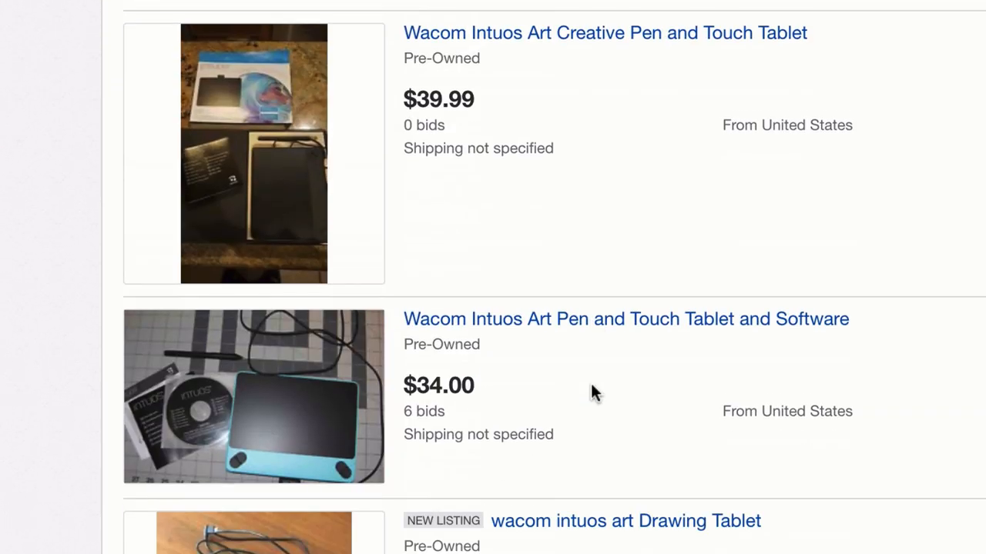